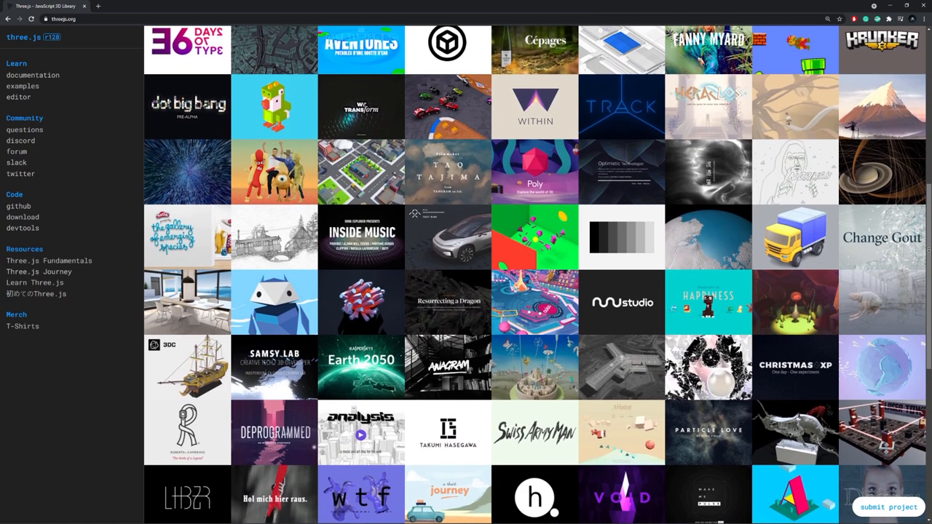
# Step: Review the renderer and bloom setup in init_utils.js, then switch to the mats.js file
pyautogui.scroll(-3)
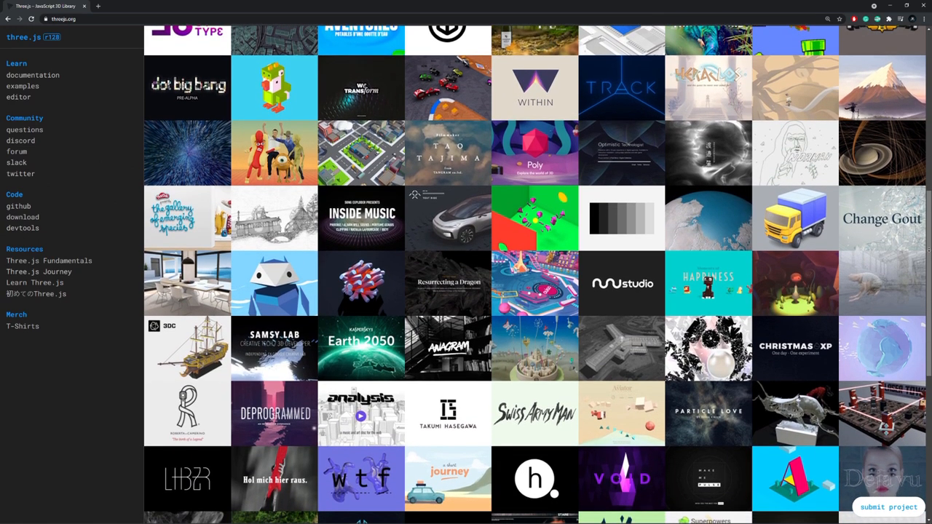
pyautogui.scroll(-3)
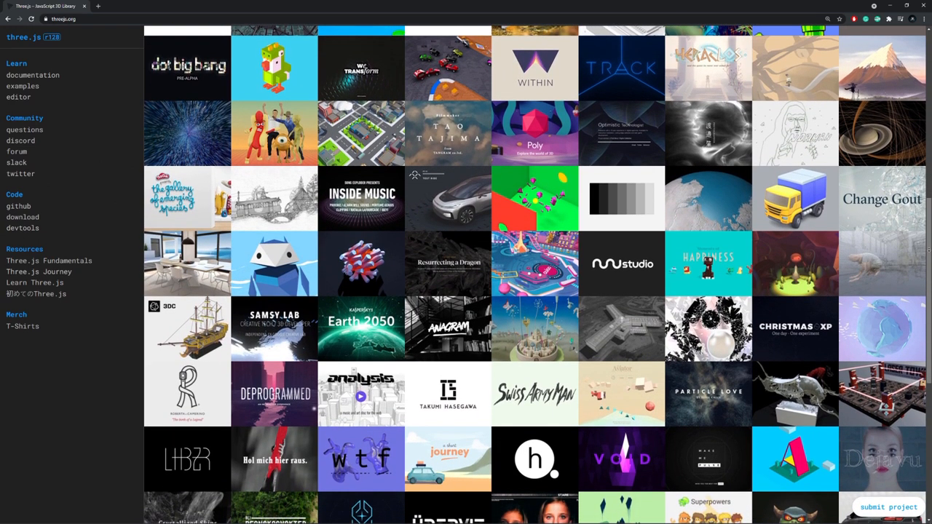
pyautogui.scroll(-3)
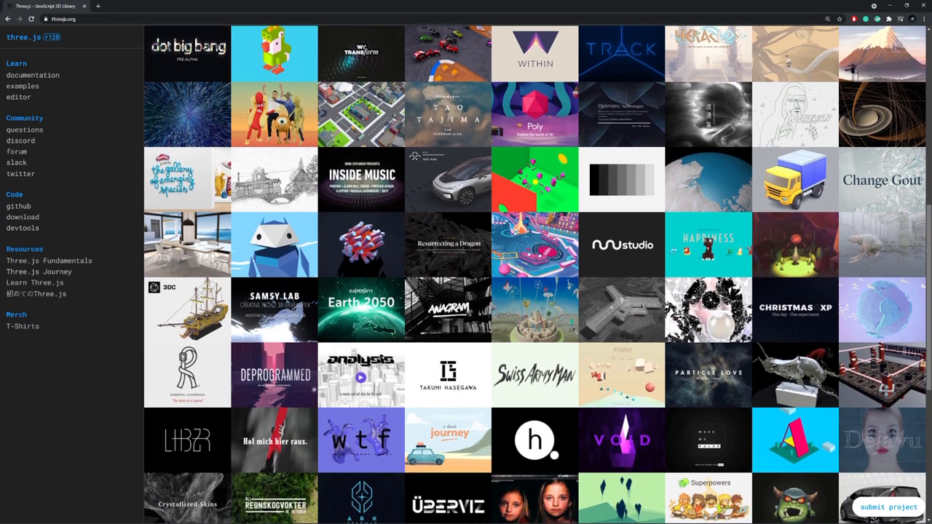
pyautogui.scroll(-3)
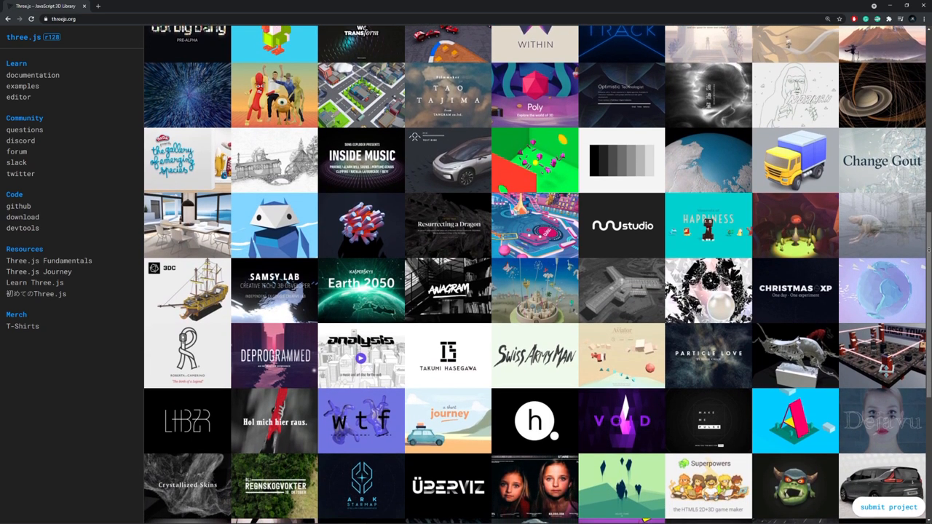
pyautogui.scroll(-3)
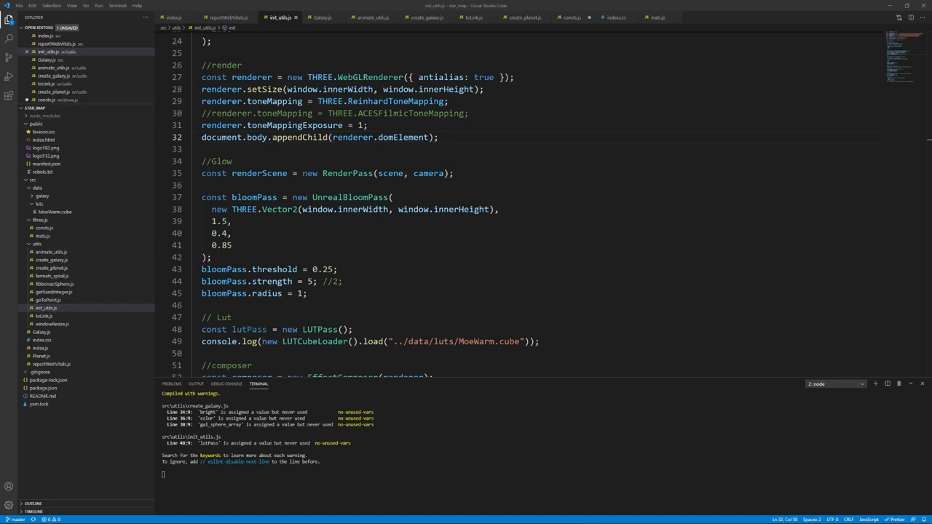
pyautogui.click(655, 16)
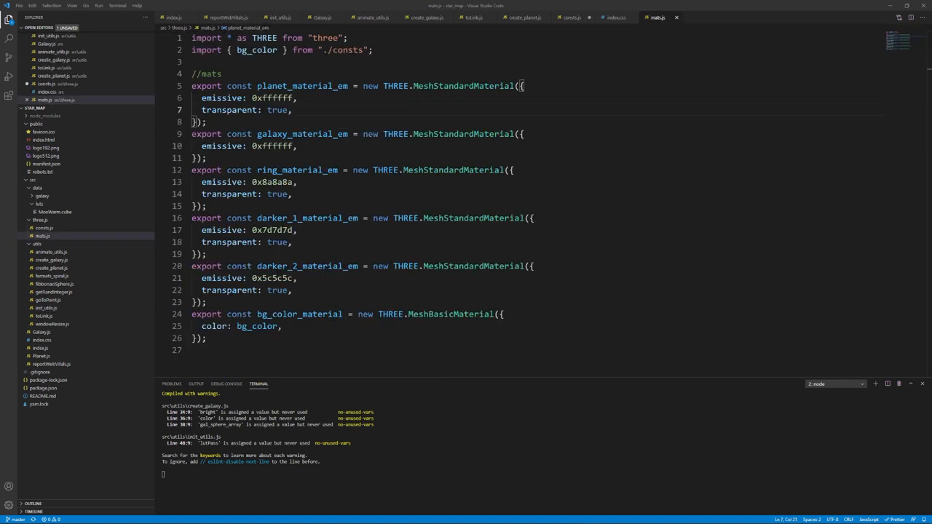